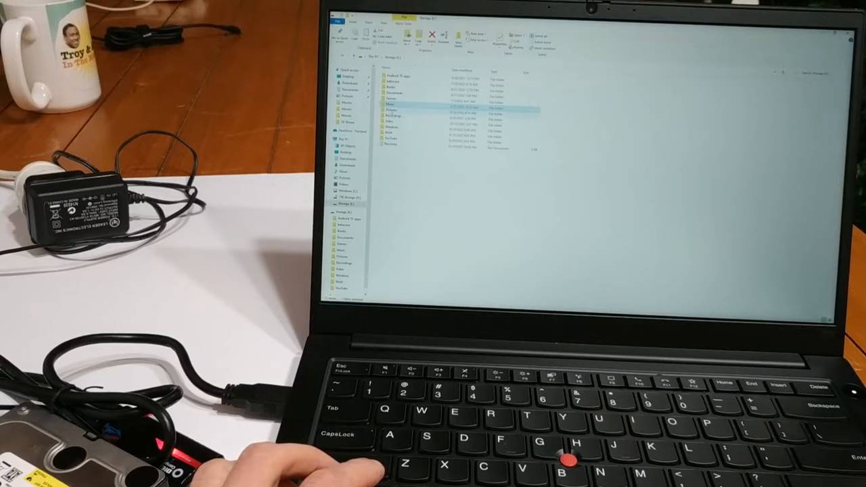
# Step: Open the Pictures folder on Storage (E:) to show its single recovered image file
pyautogui.doubleClick(393, 108)
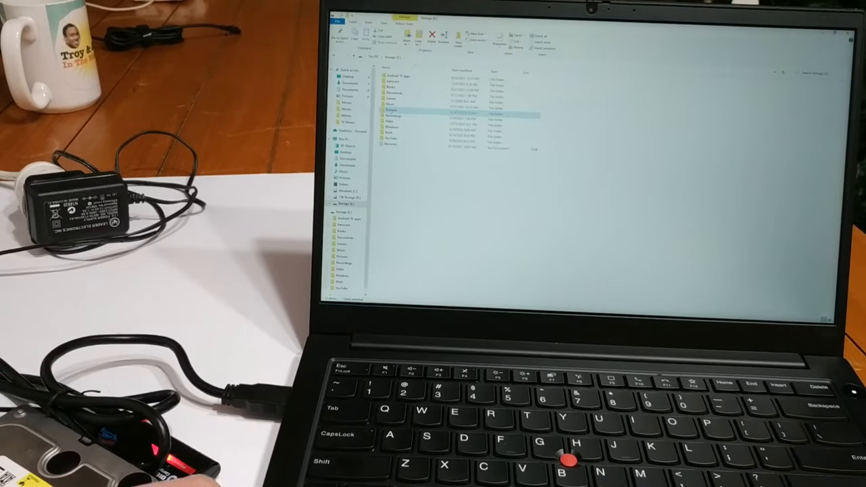
pyautogui.doubleClick(393, 110)
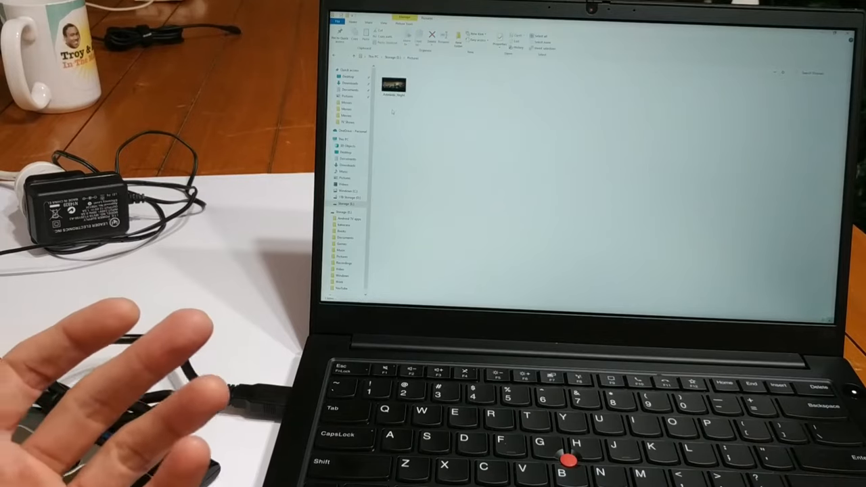